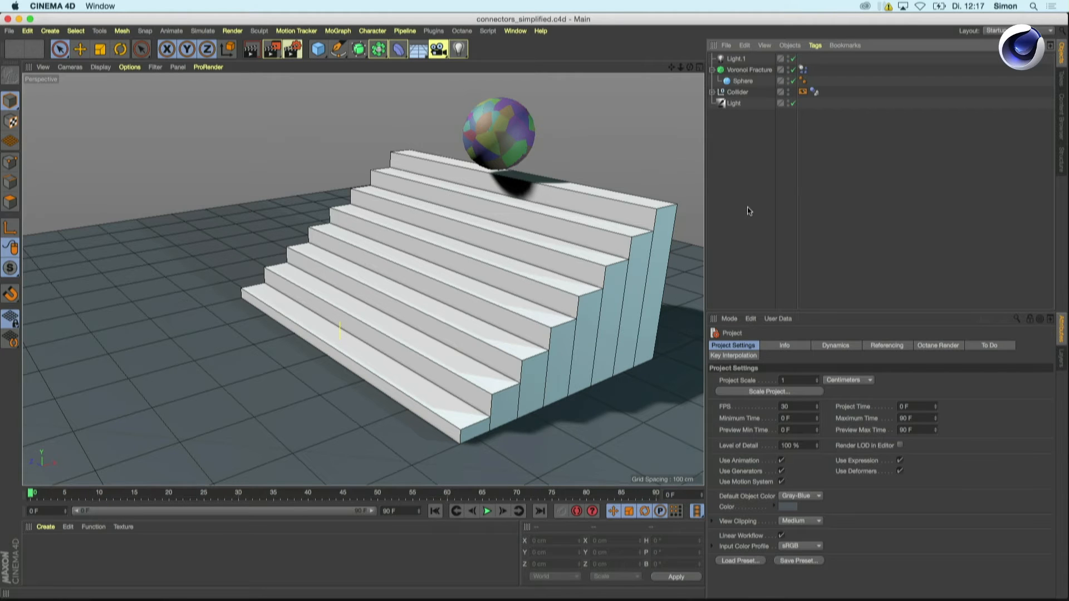
{"action": "mouse_move", "coordinate": [514, 121]}
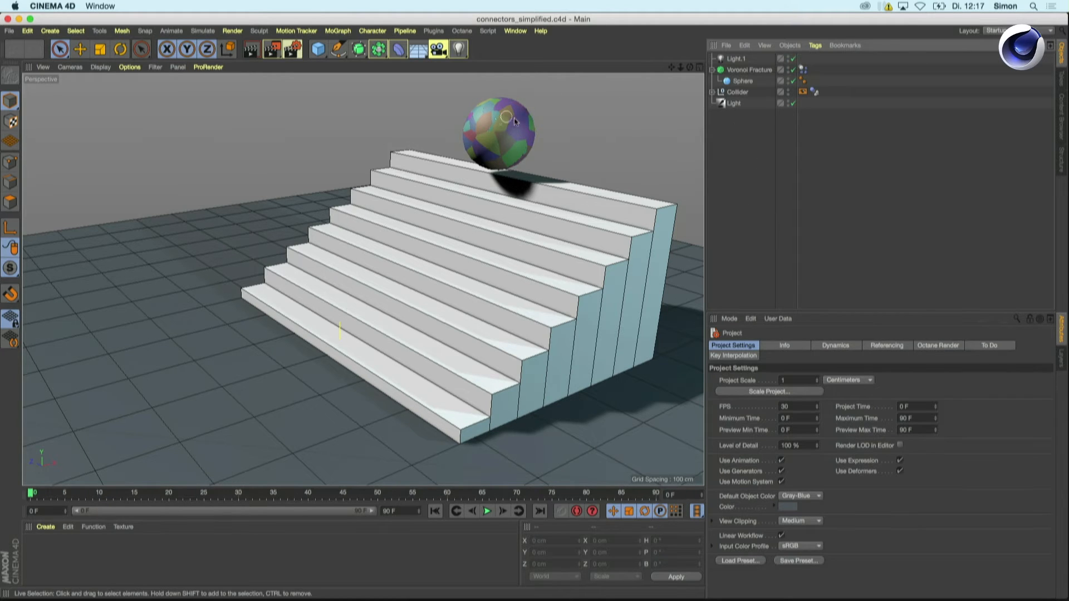
{"action": "mouse_move", "coordinate": [525, 132]}
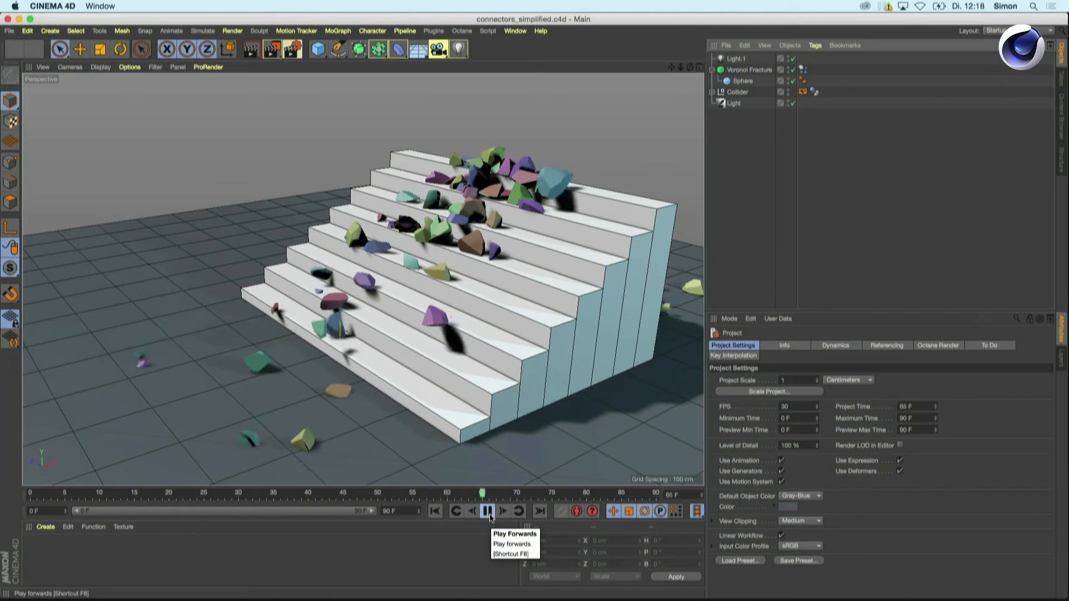
Step: Stop playback and add a fixed Connector under Voronoi Fracture, breaking force and torque 40000
{"action": "left_click", "coordinate": [489, 511]}
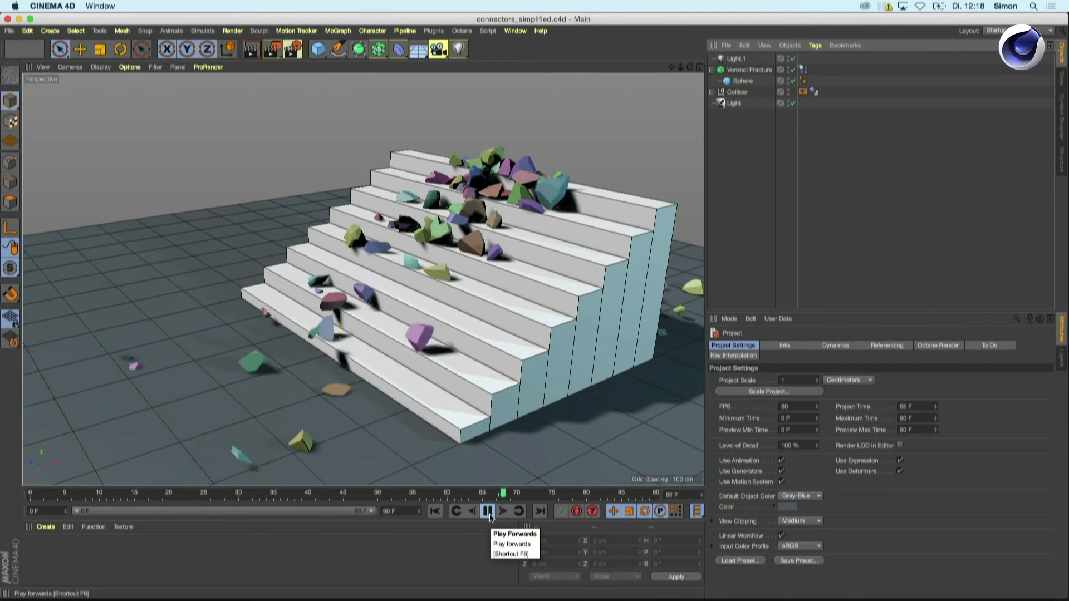
{"action": "left_click", "coordinate": [488, 511]}
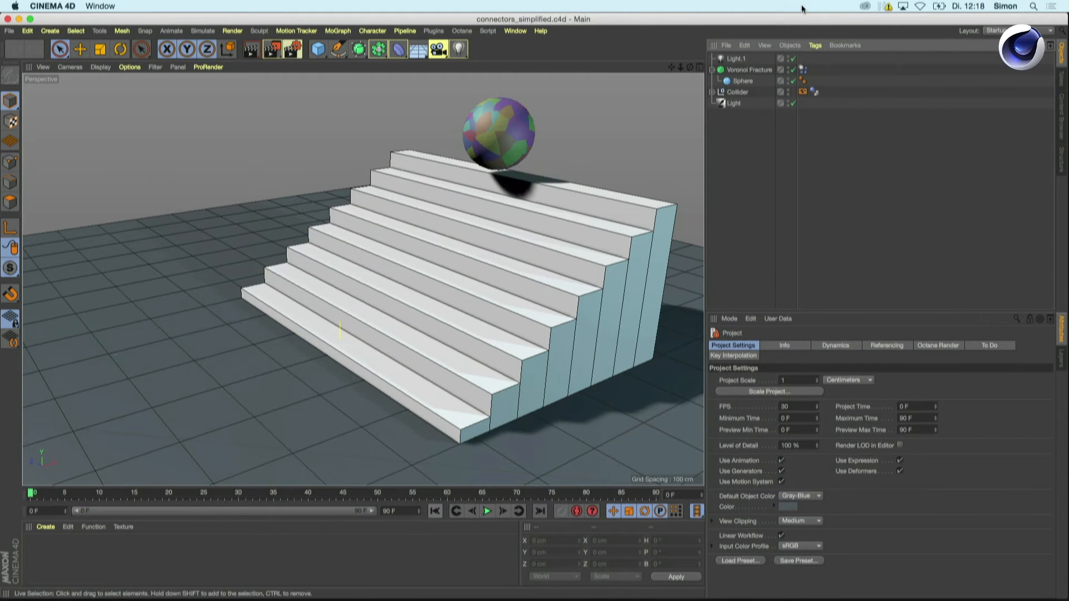
{"action": "left_click", "coordinate": [743, 69]}
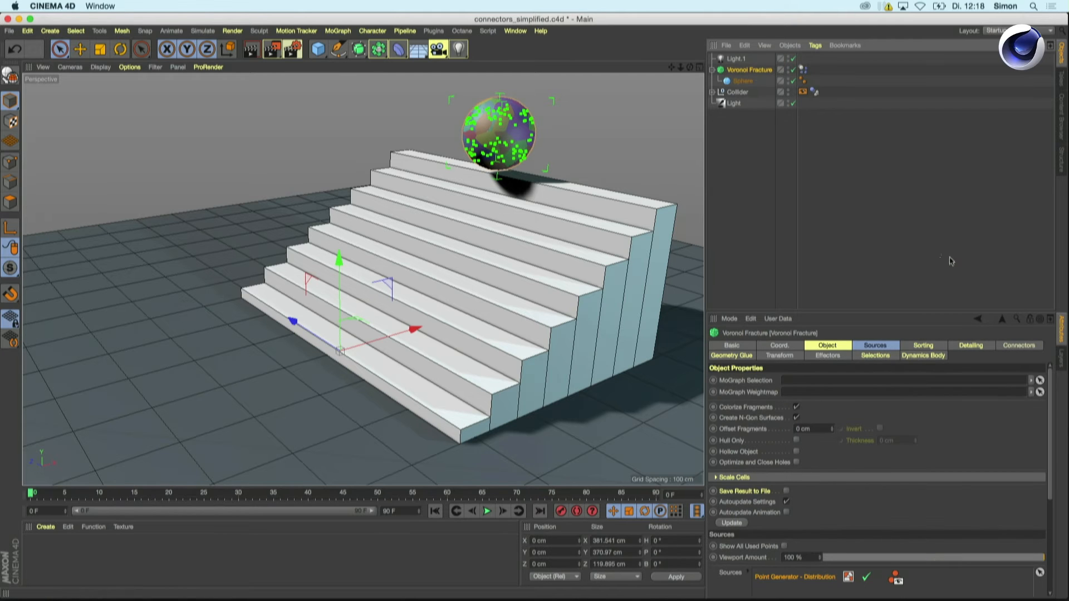
{"action": "mouse_move", "coordinate": [1044, 362]}
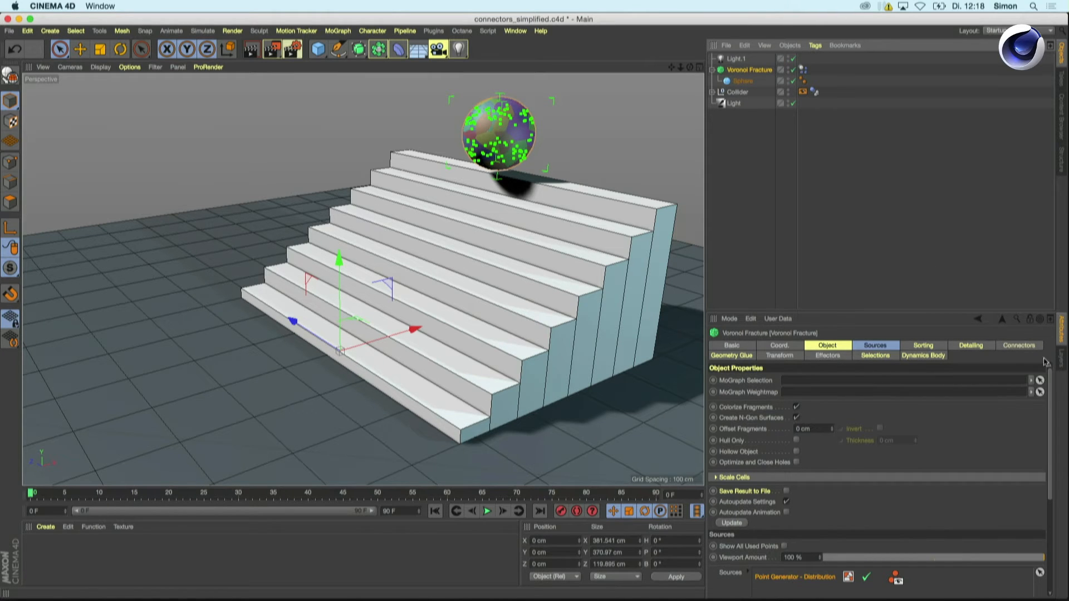
{"action": "left_click", "coordinate": [1018, 345]}
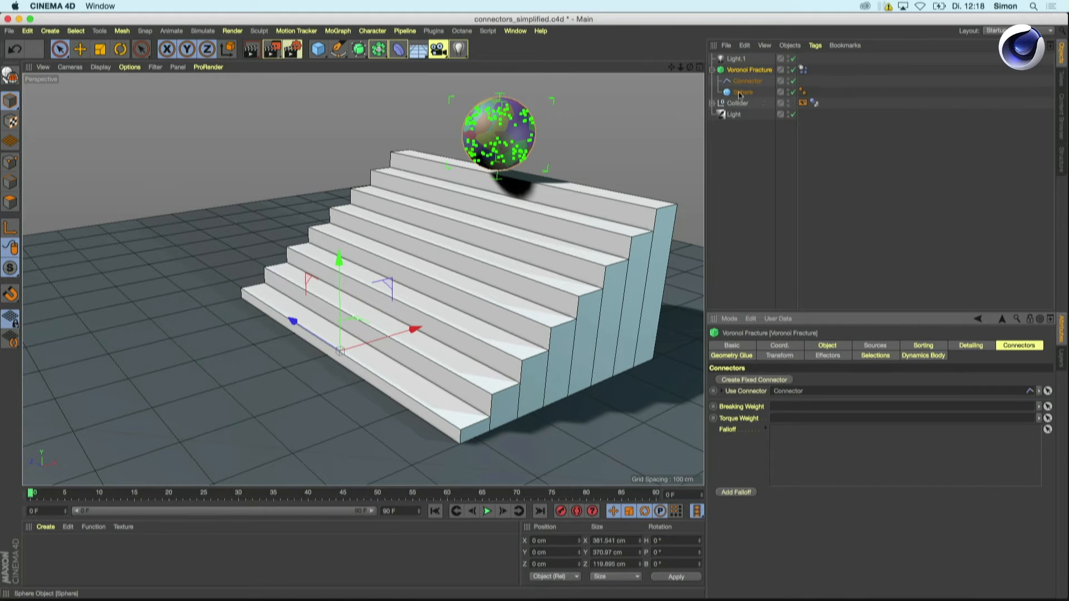
{"action": "mouse_move", "coordinate": [746, 80]}
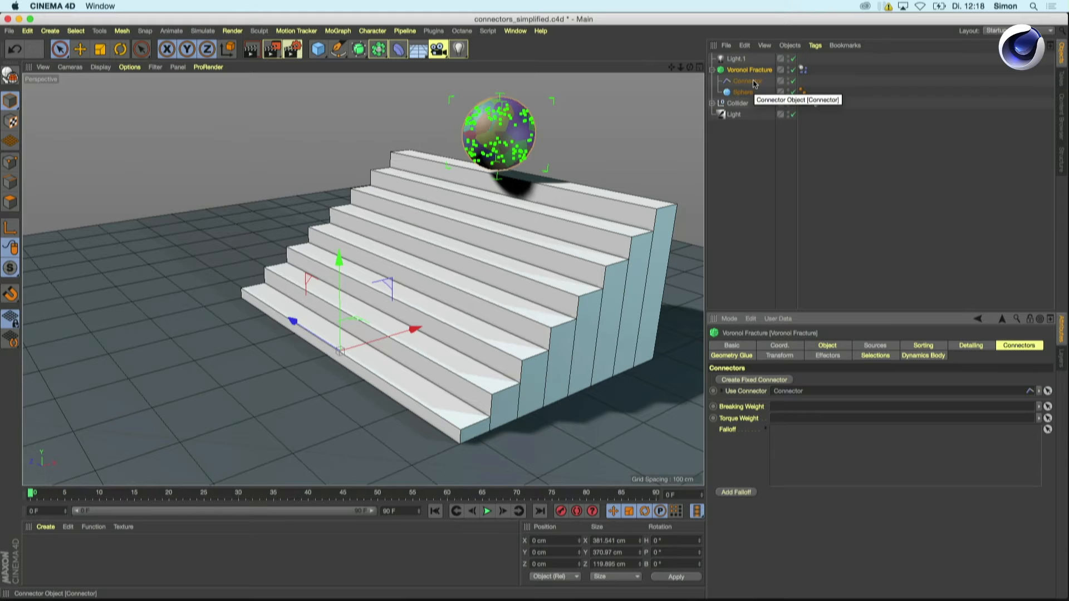
{"action": "left_click", "coordinate": [747, 80]}
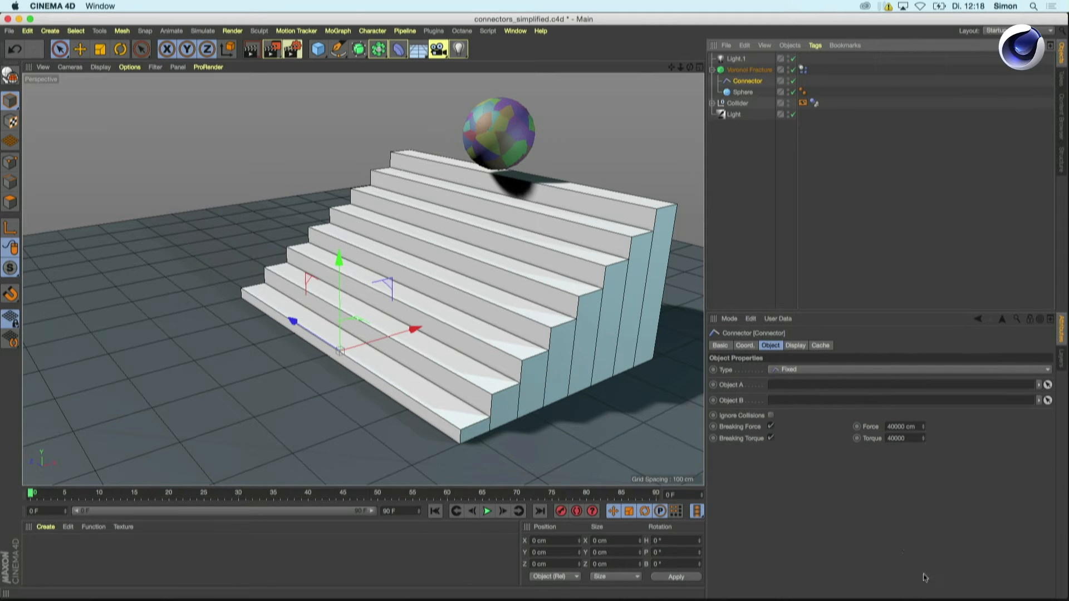
{"action": "mouse_move", "coordinate": [787, 437]}
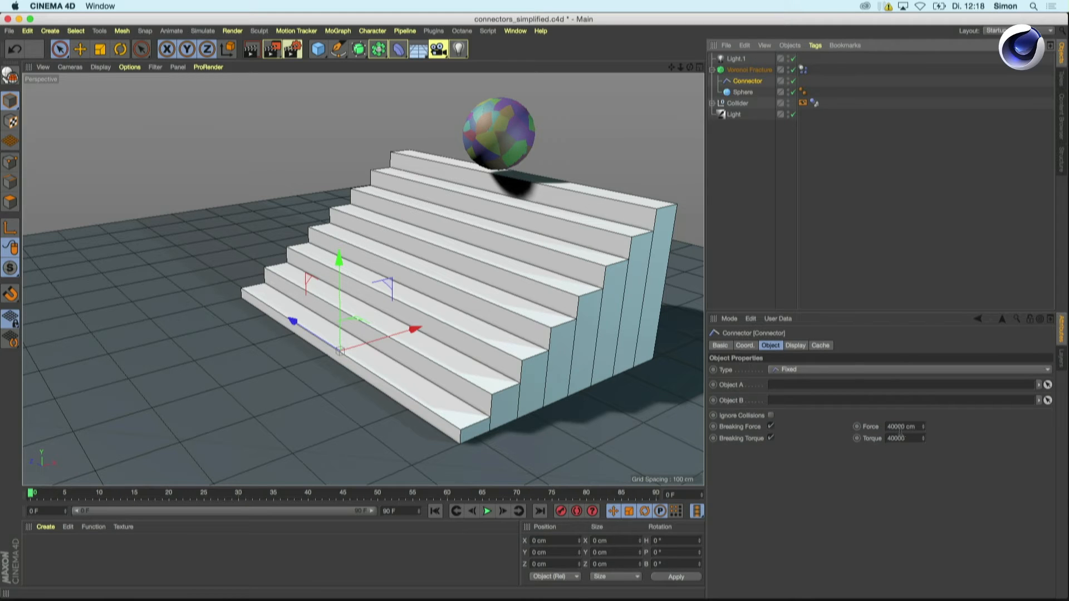
{"action": "mouse_move", "coordinate": [760, 449]}
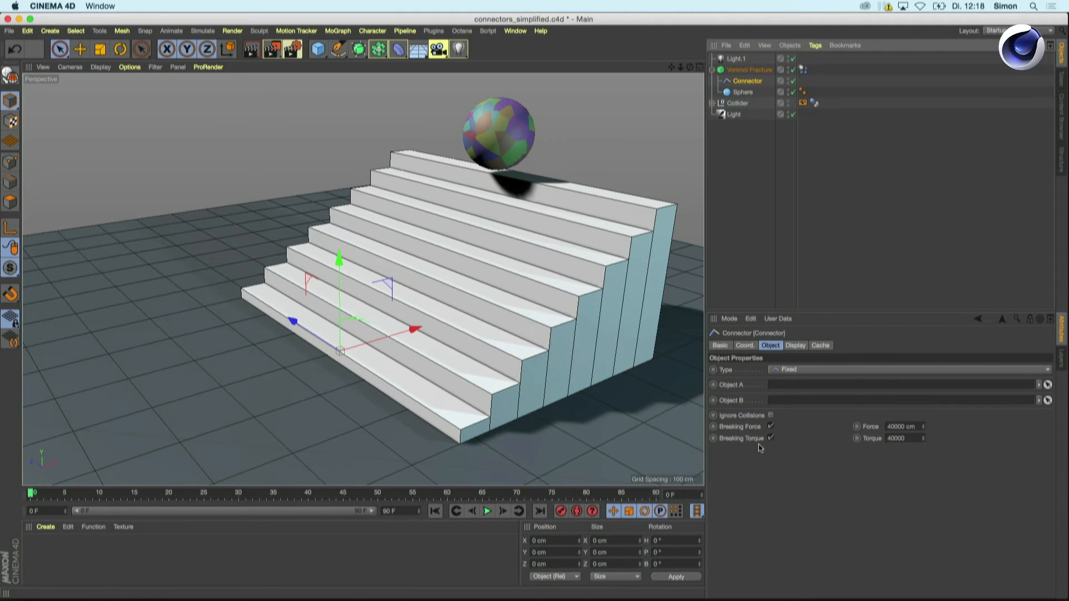
{"action": "mouse_move", "coordinate": [838, 450]}
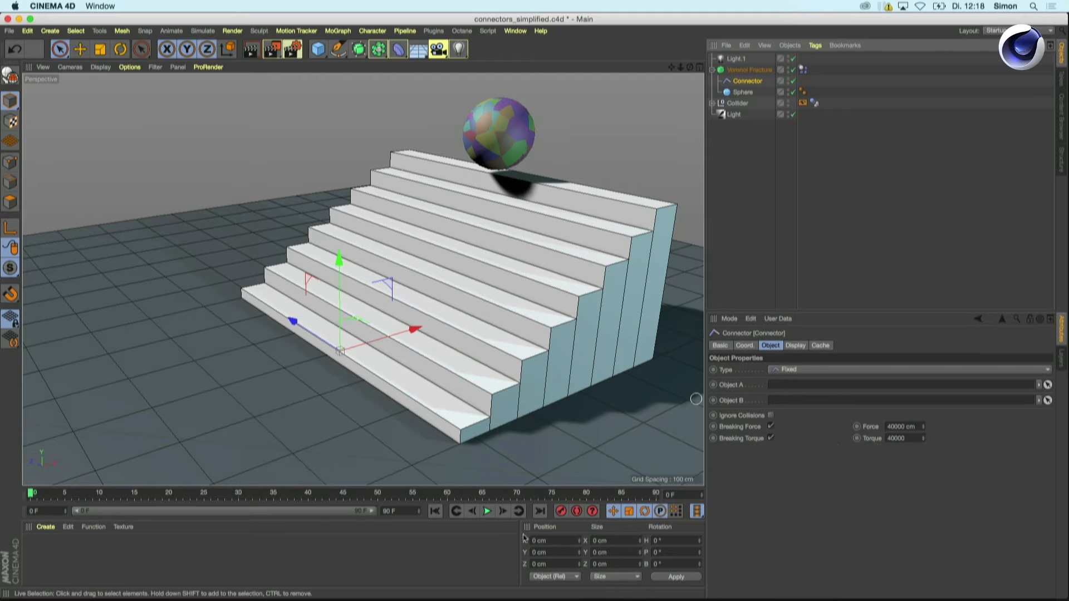
{"action": "left_click", "coordinate": [485, 511]}
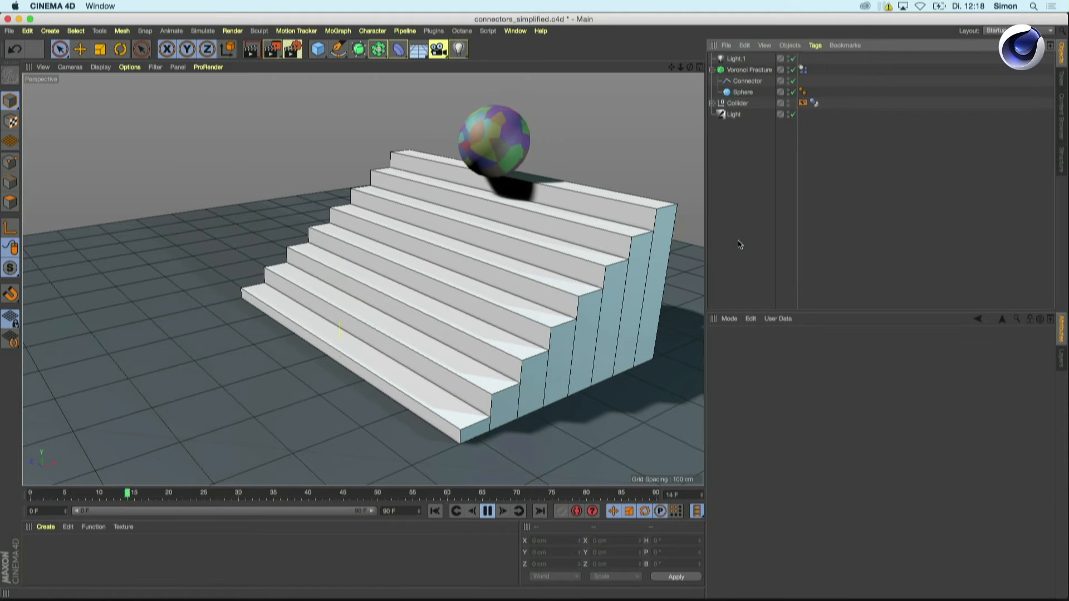
{"action": "left_click", "coordinate": [487, 511]}
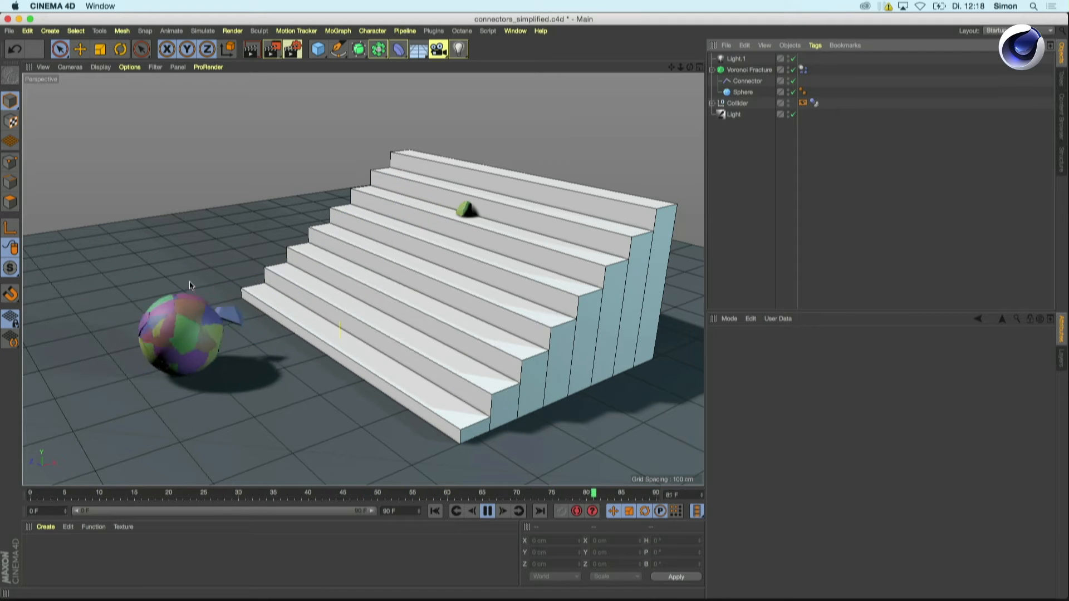
{"action": "left_click", "coordinate": [486, 511]}
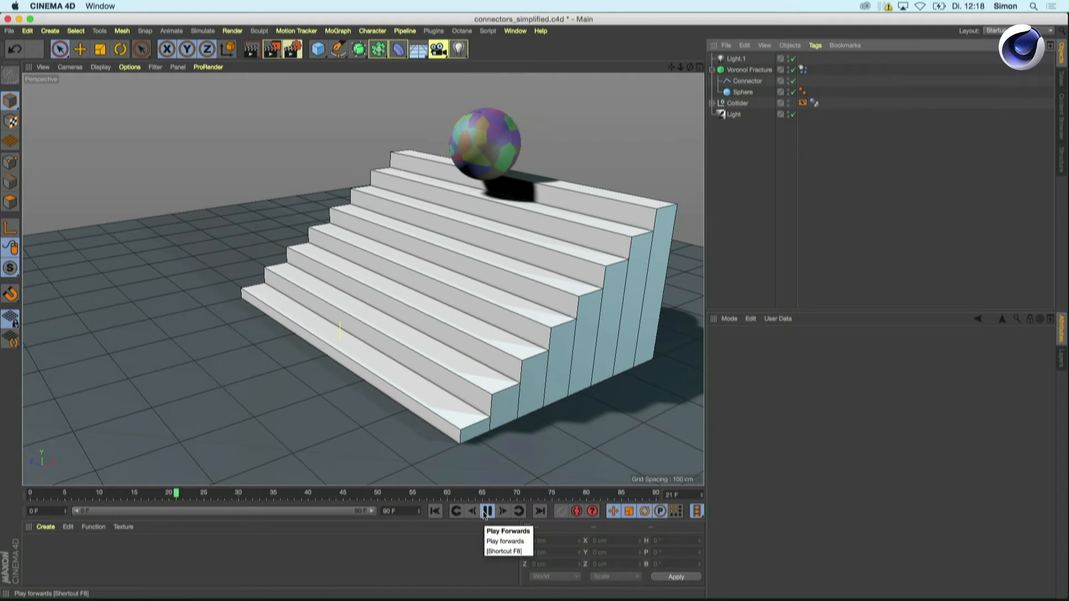
{"action": "left_click", "coordinate": [486, 510]}
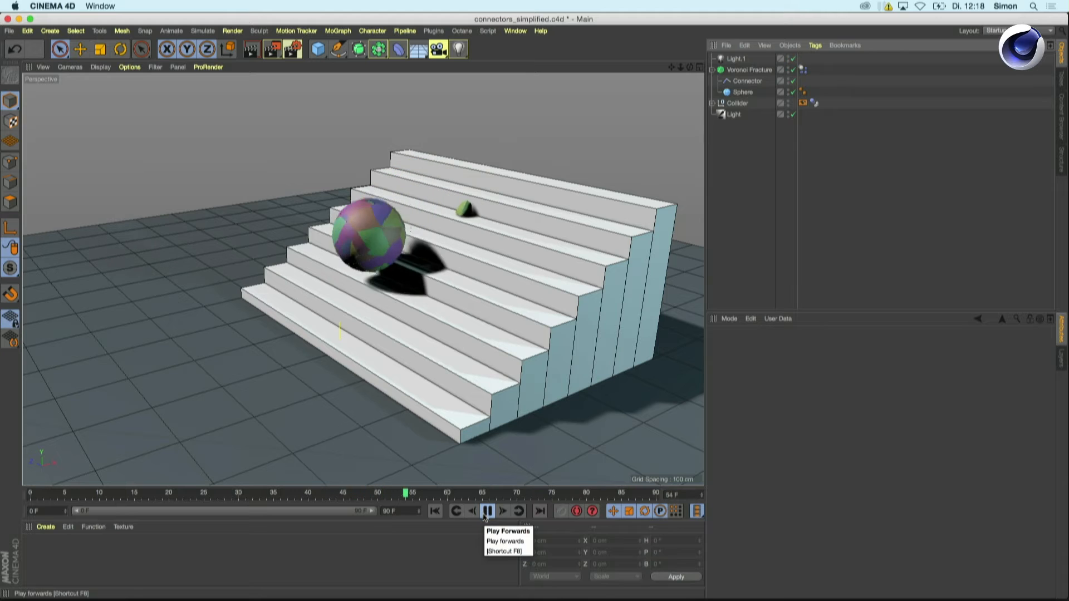
{"action": "left_click", "coordinate": [486, 511]}
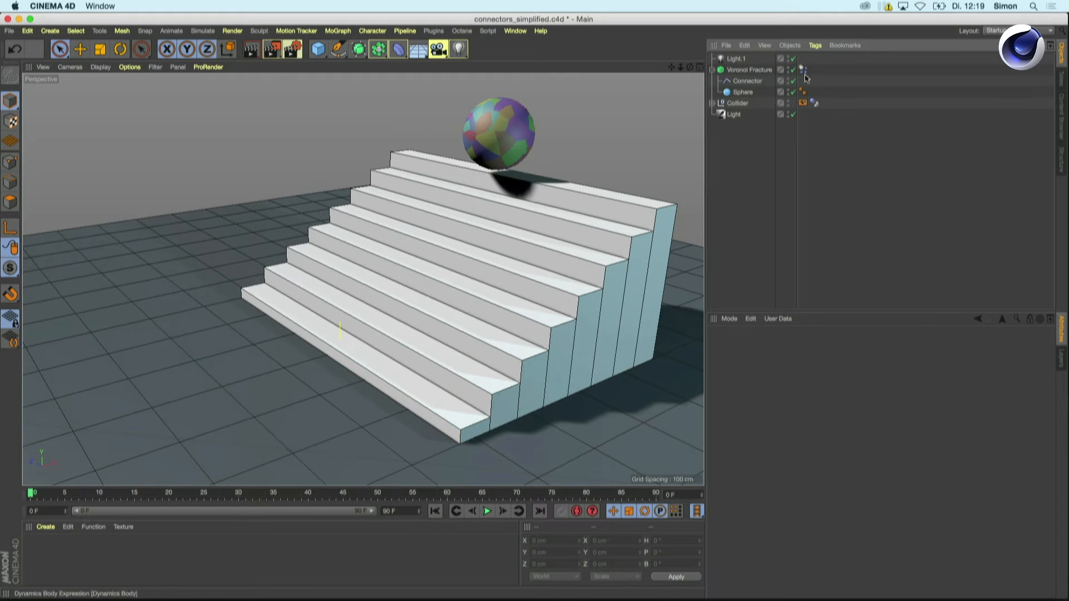
Step: With the Connector selected, replay and restart the simulation to watch the glued sphere roll
{"action": "left_click", "coordinate": [748, 80]}
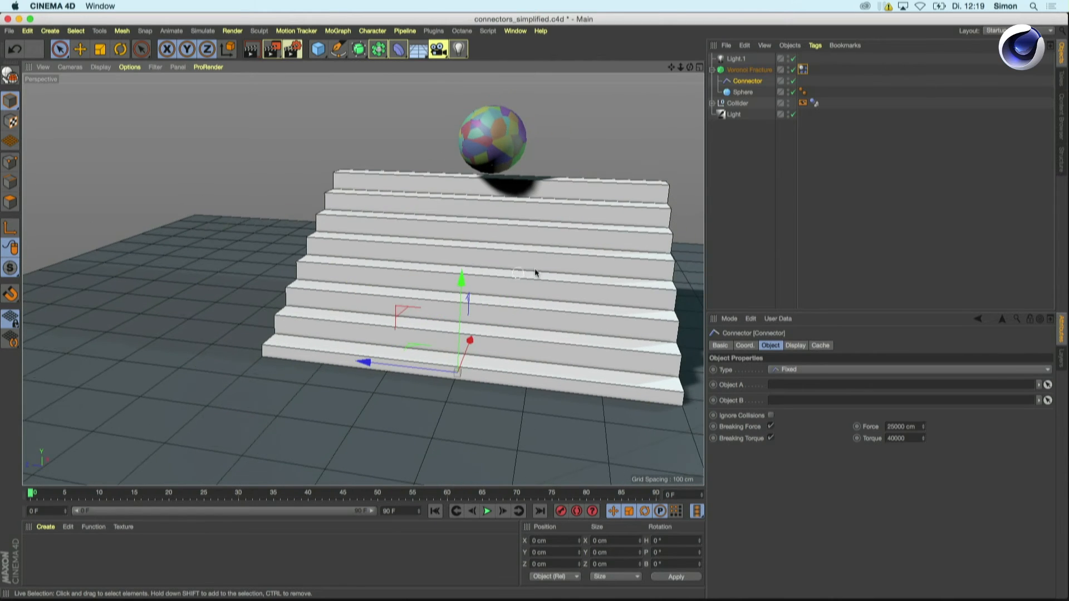
{"action": "left_click", "coordinate": [486, 510]}
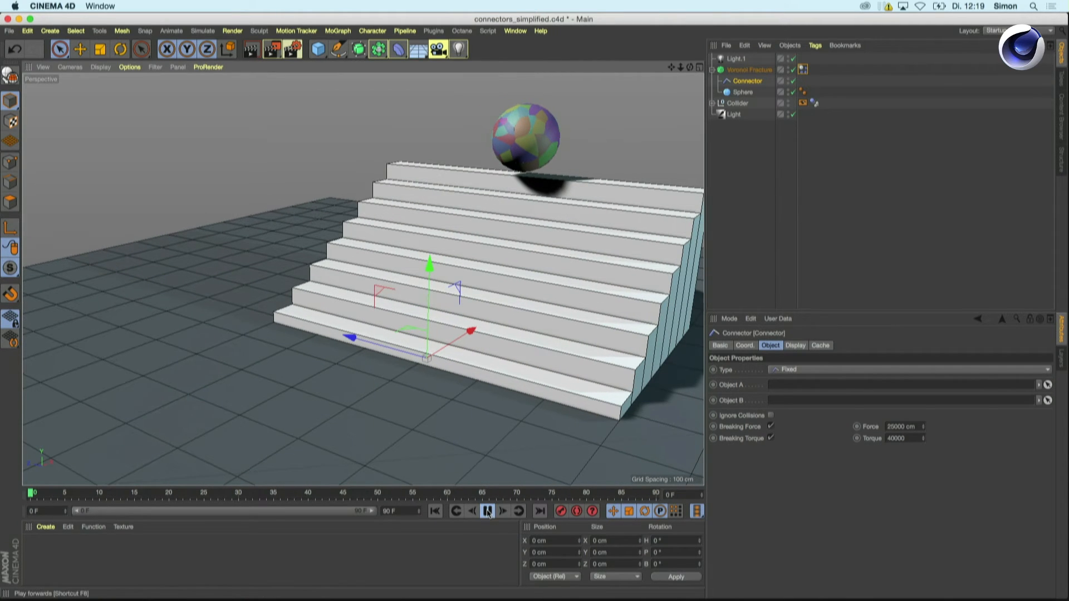
{"action": "left_click", "coordinate": [486, 511]}
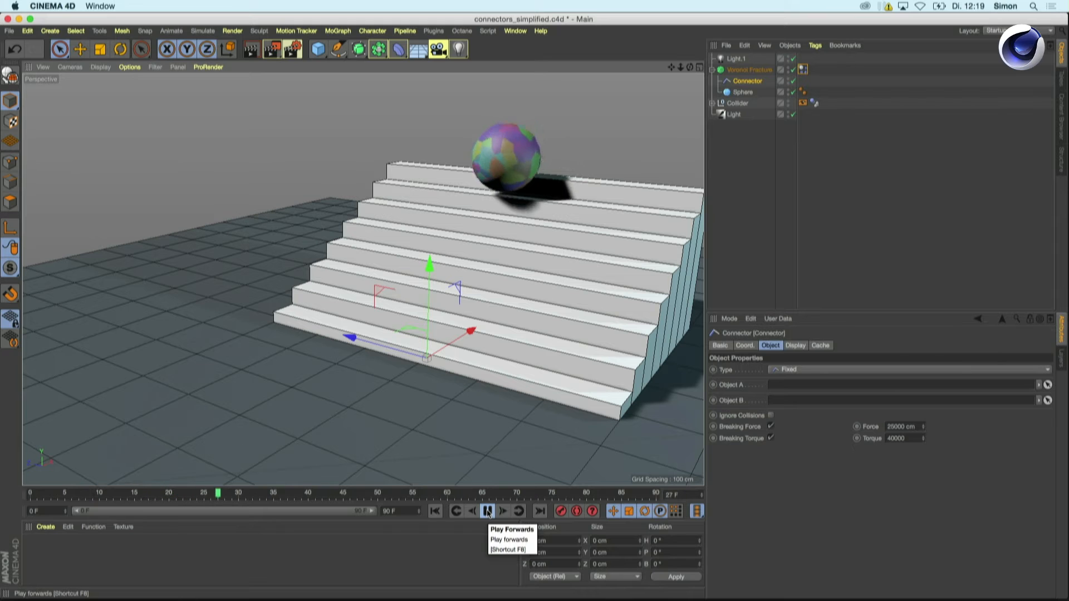
{"action": "left_click", "coordinate": [486, 511]}
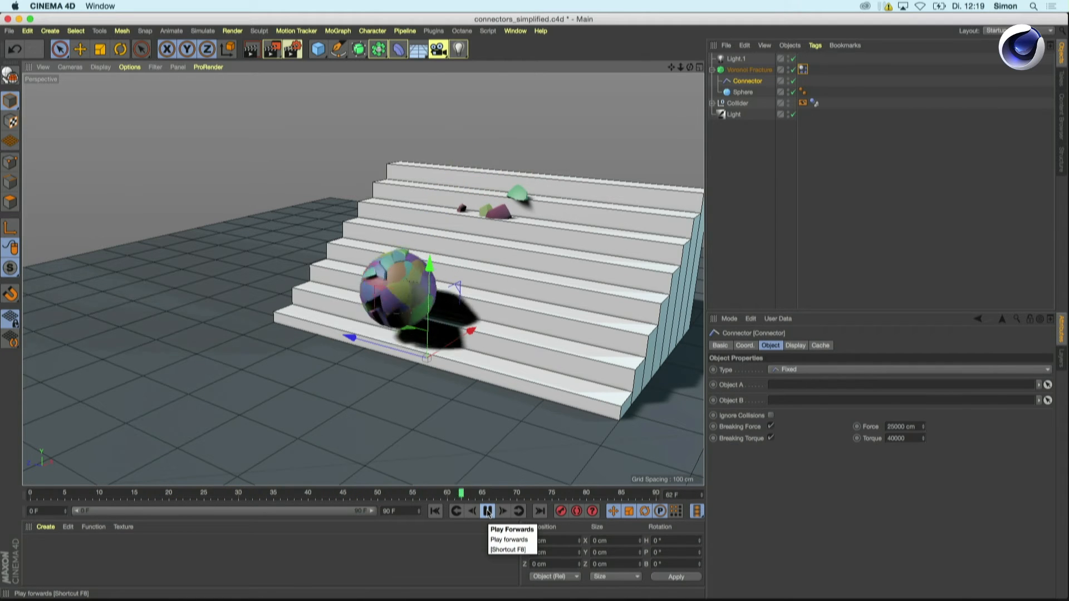
{"action": "left_click", "coordinate": [487, 510]}
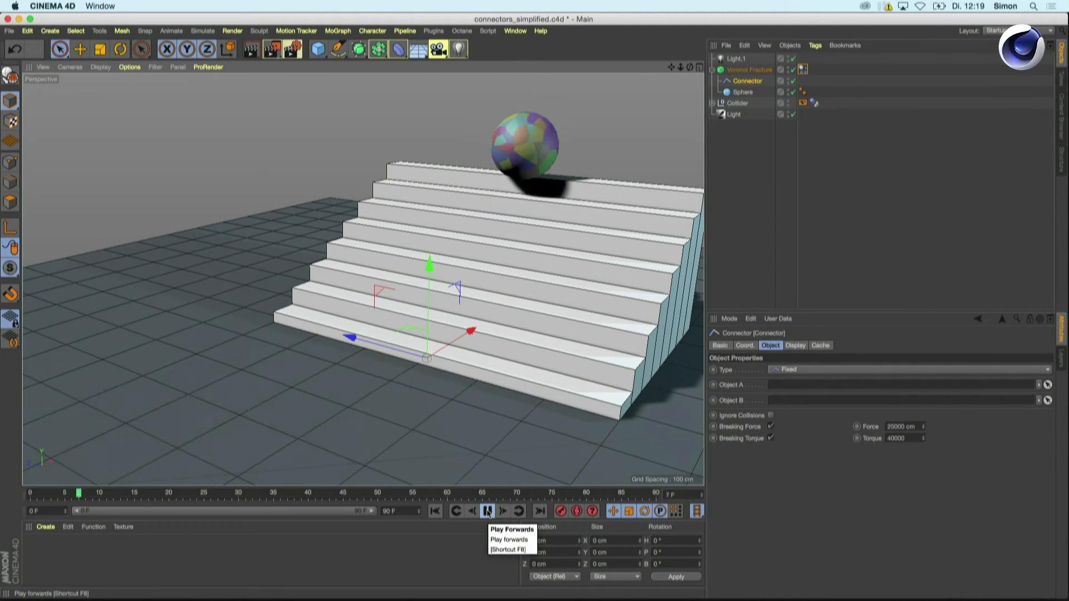
{"action": "left_click", "coordinate": [486, 510]}
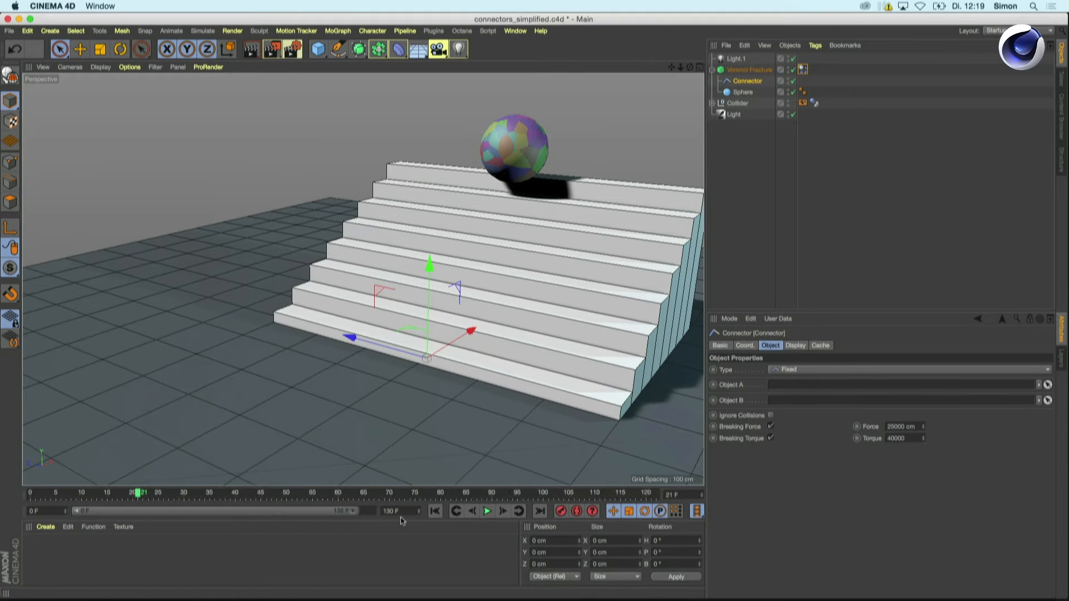
{"action": "left_click", "coordinate": [486, 511]}
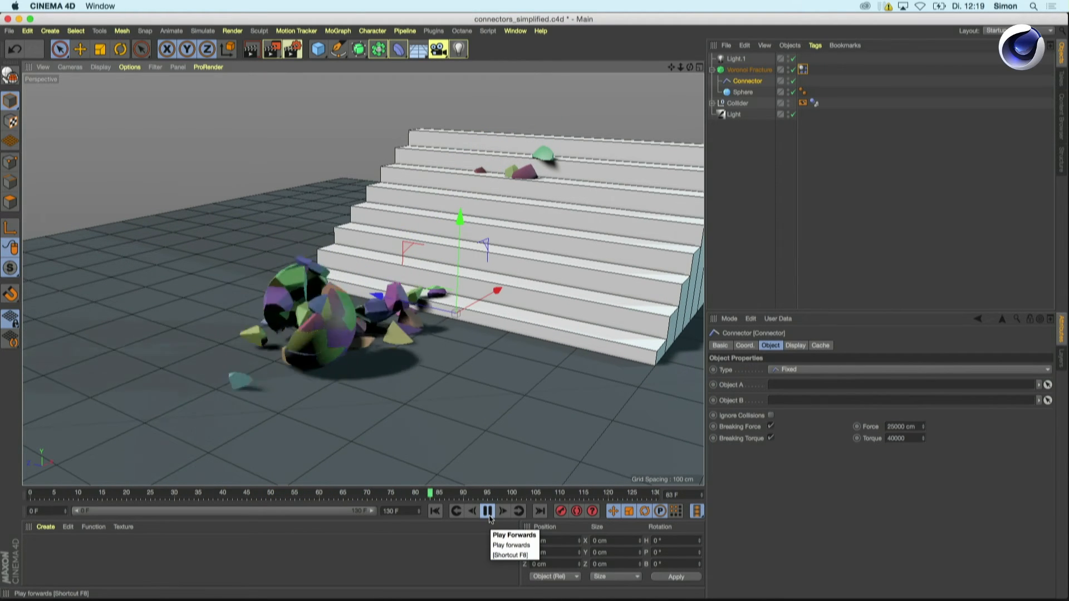
{"action": "left_click", "coordinate": [488, 511]}
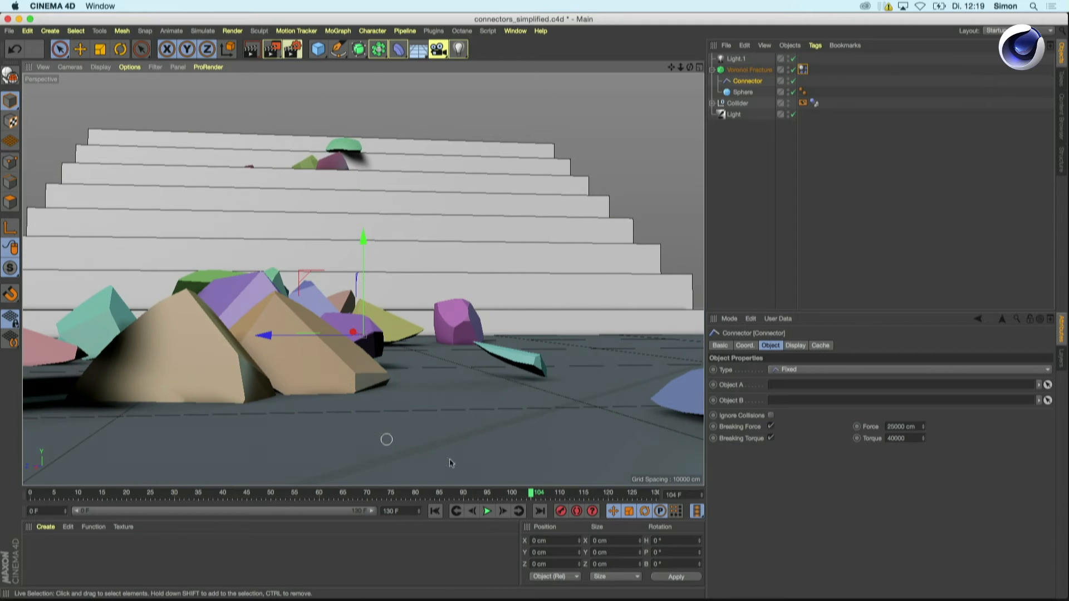
{"action": "left_click", "coordinate": [486, 511]}
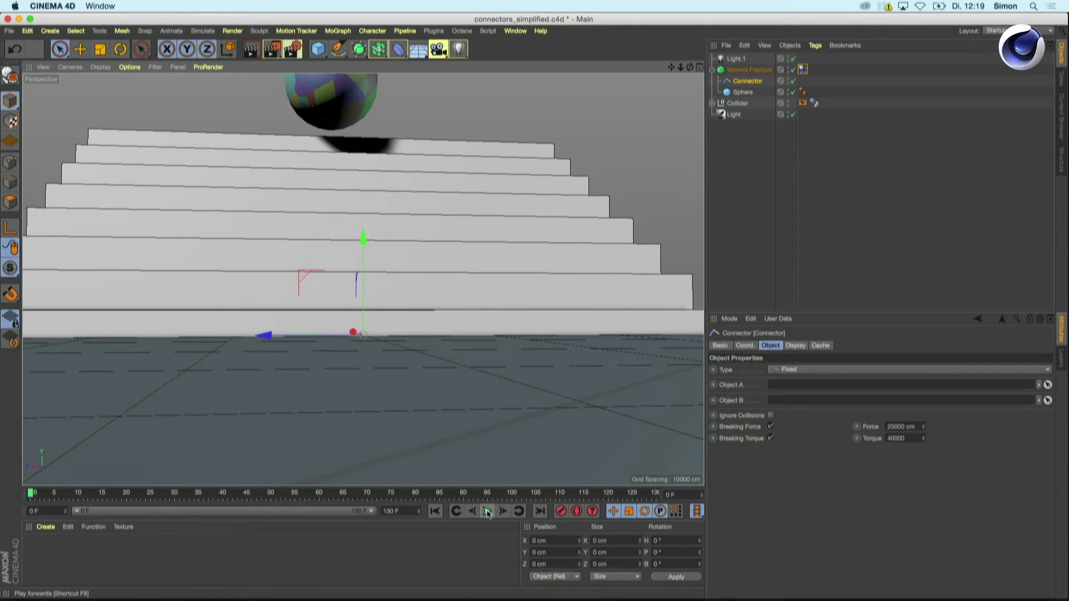
{"action": "left_click", "coordinate": [487, 510]}
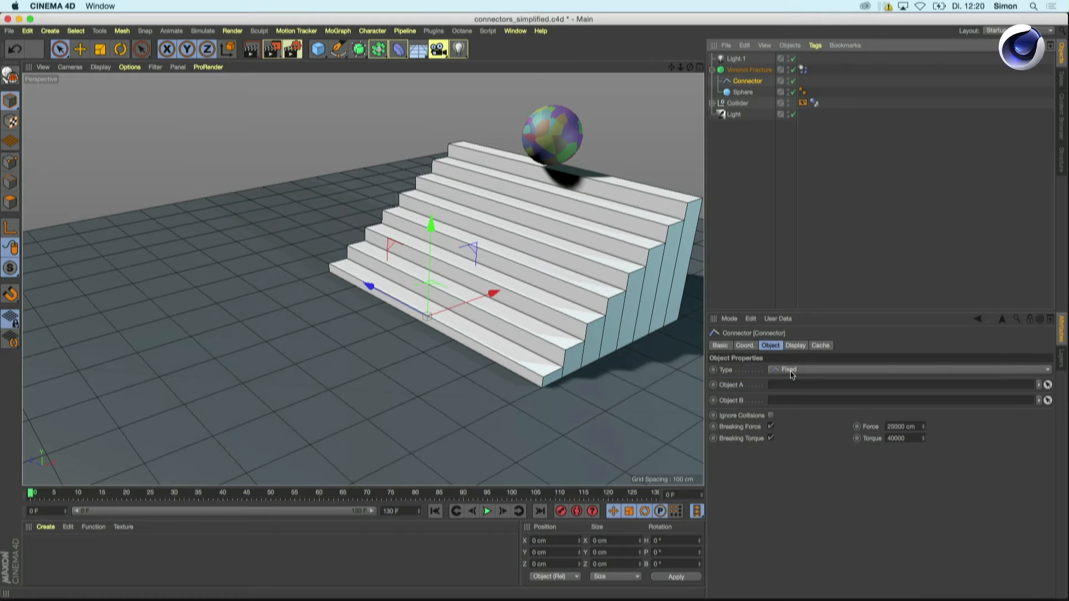
{"action": "mouse_move", "coordinate": [875, 426]}
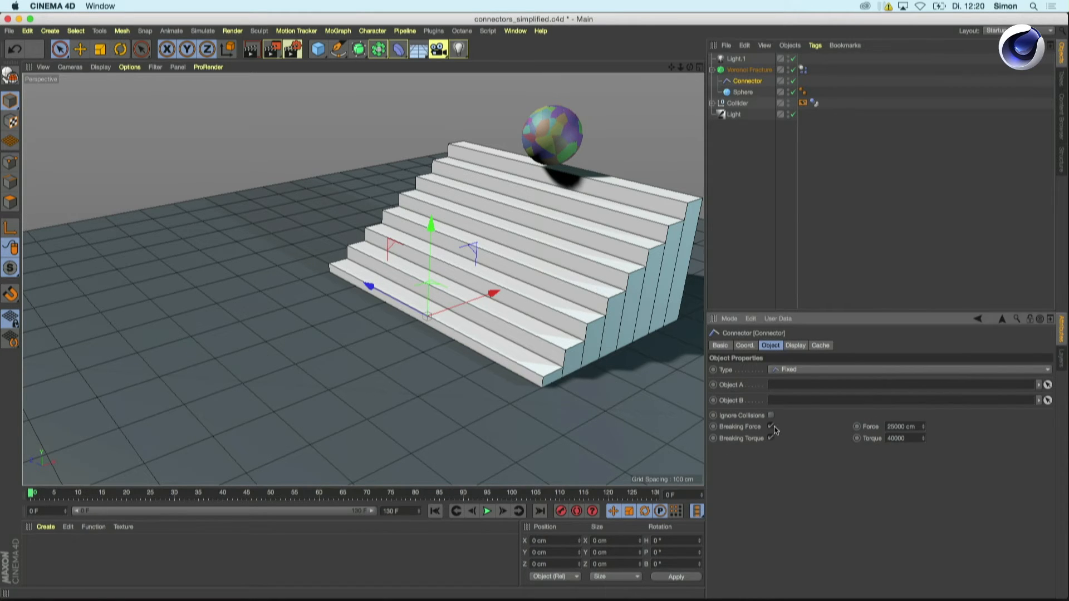
Step: Disable the connector's breaking limits and add a Spring found via Commander search 'SPRING'
{"action": "left_click", "coordinate": [771, 426]}
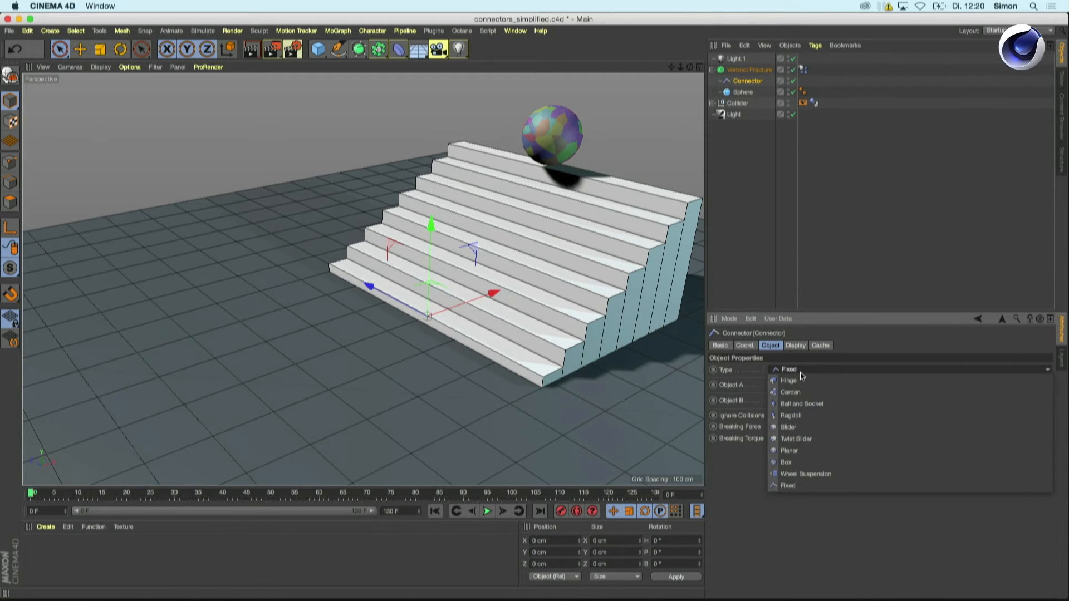
{"action": "mouse_move", "coordinate": [743, 232]}
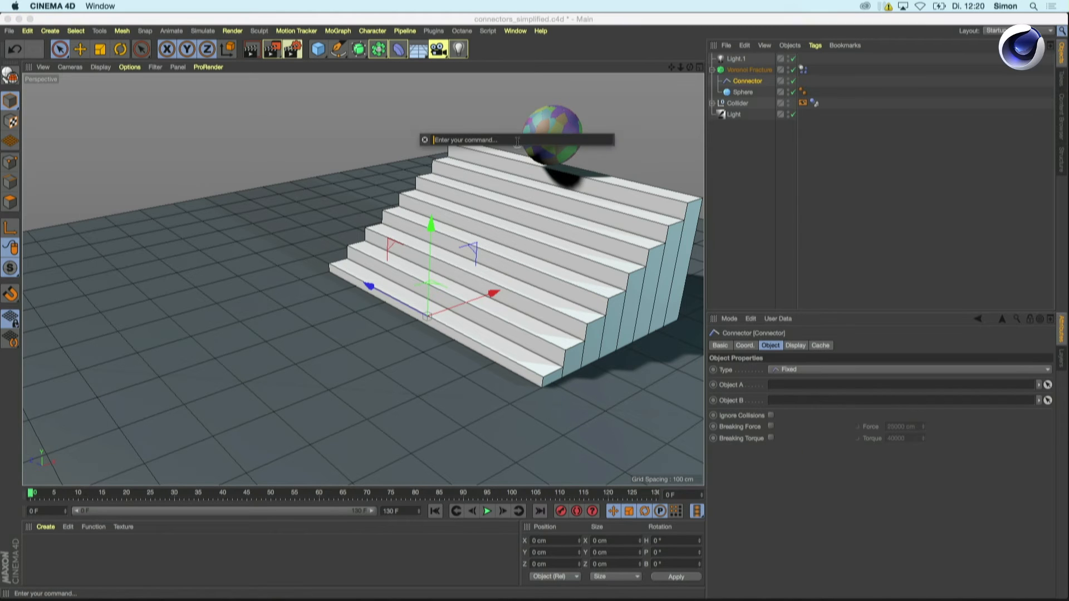
{"action": "type", "text": "SPRING"}
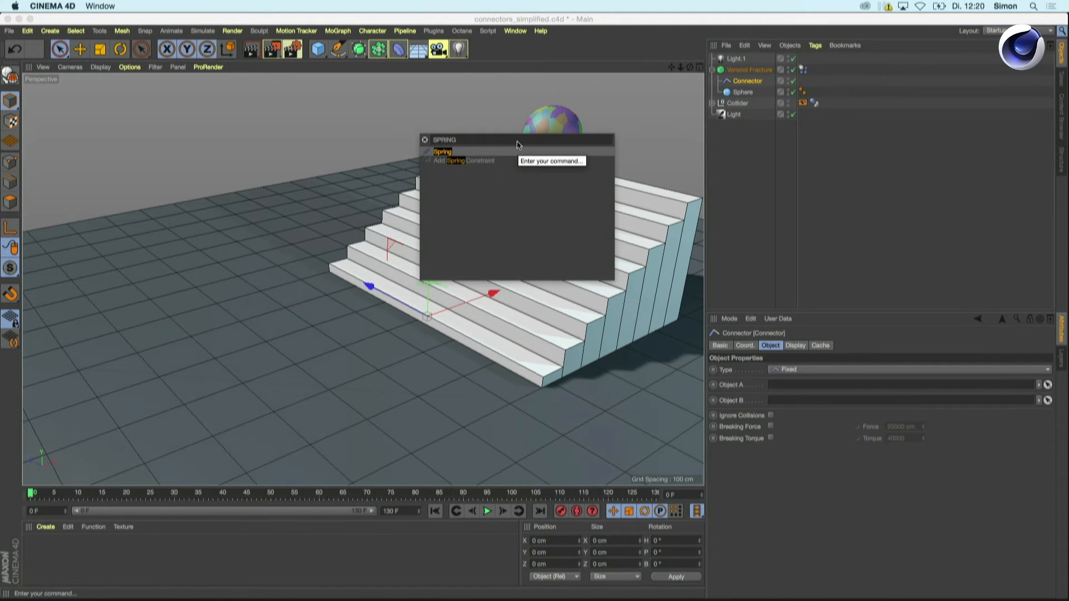
{"action": "left_click", "coordinate": [442, 150]}
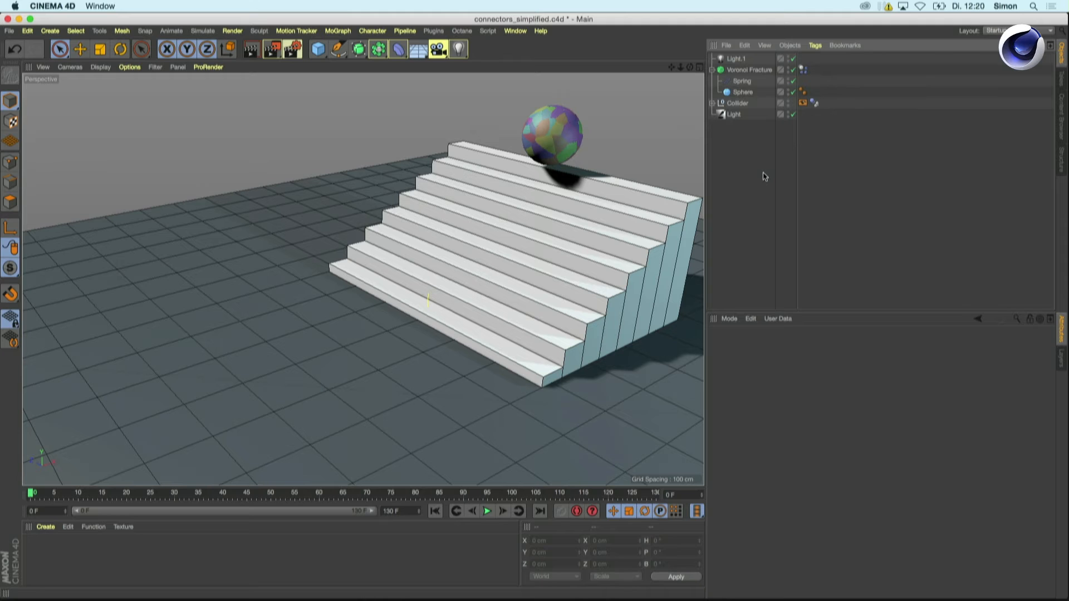
Step: Play, pause and rewind the spring simulation, select the Spring, then replay
{"action": "left_click", "coordinate": [486, 511]}
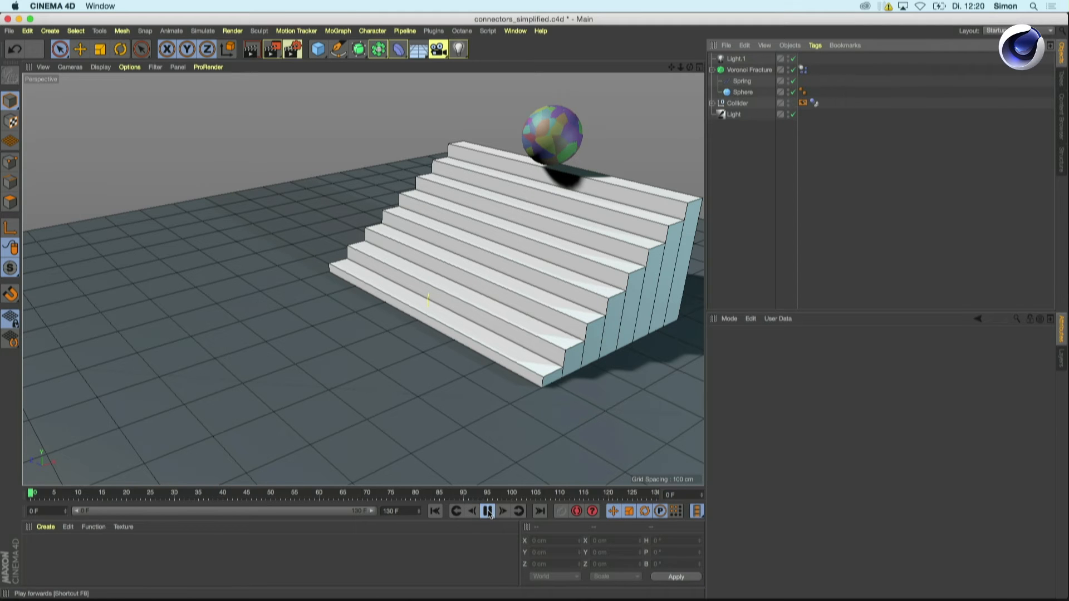
{"action": "left_click", "coordinate": [488, 510]}
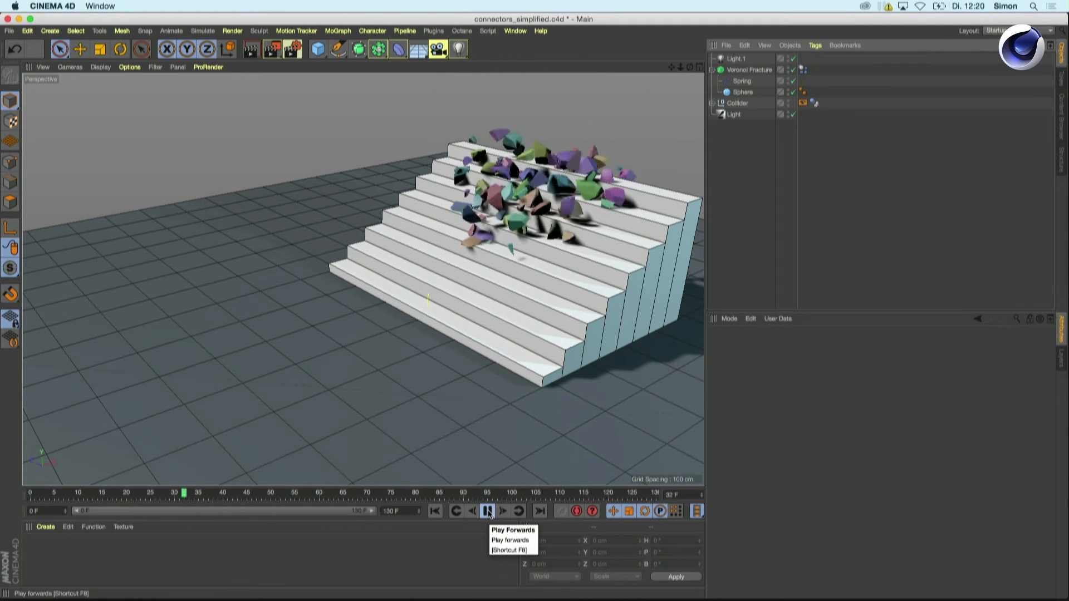
{"action": "left_click", "coordinate": [489, 511]}
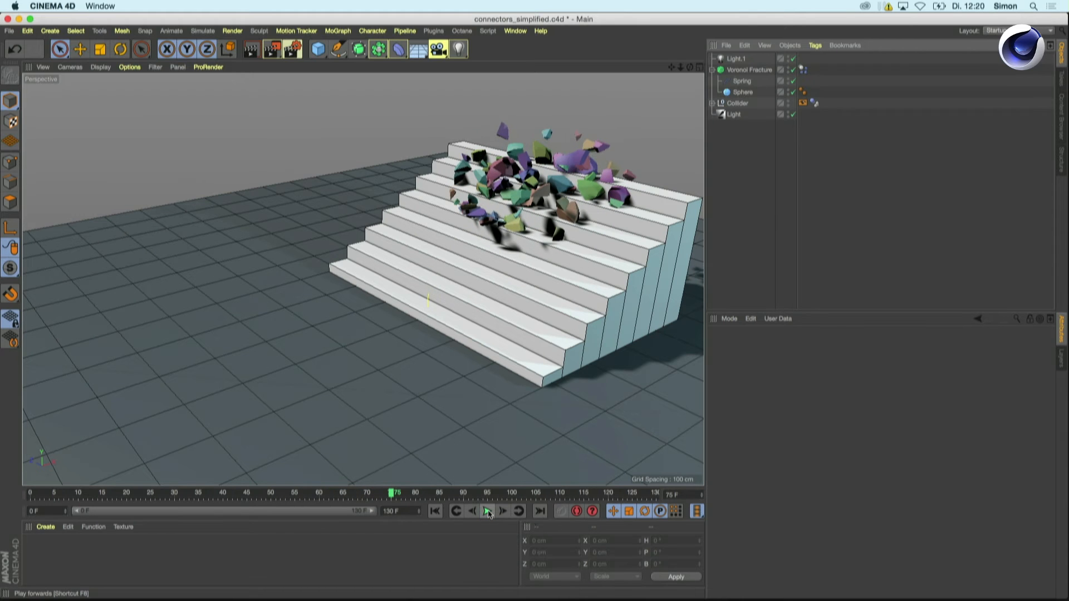
{"action": "mouse_move", "coordinate": [486, 511]}
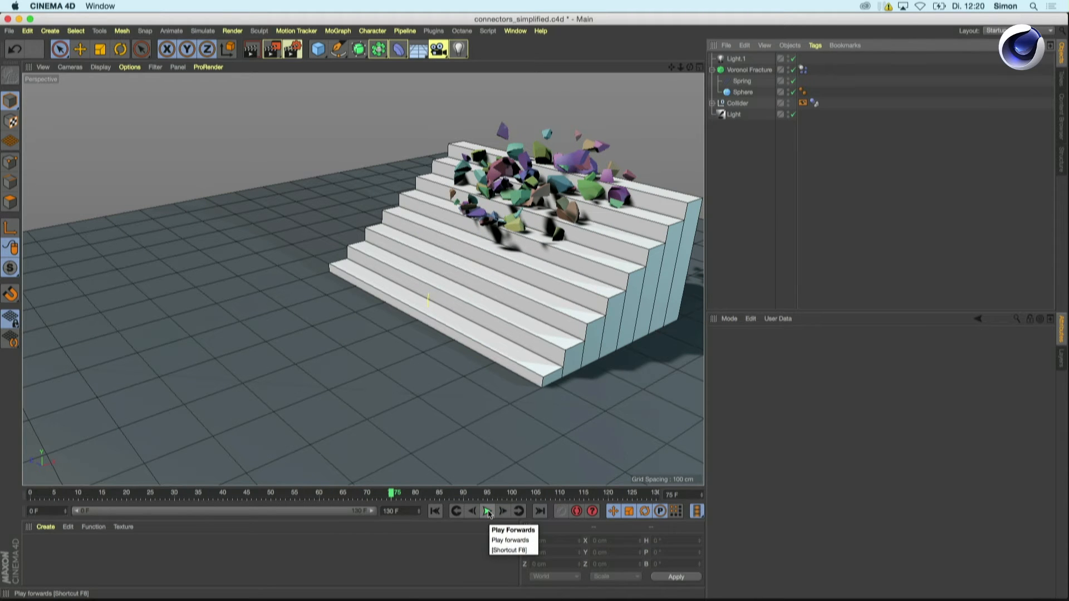
{"action": "left_click", "coordinate": [486, 511]}
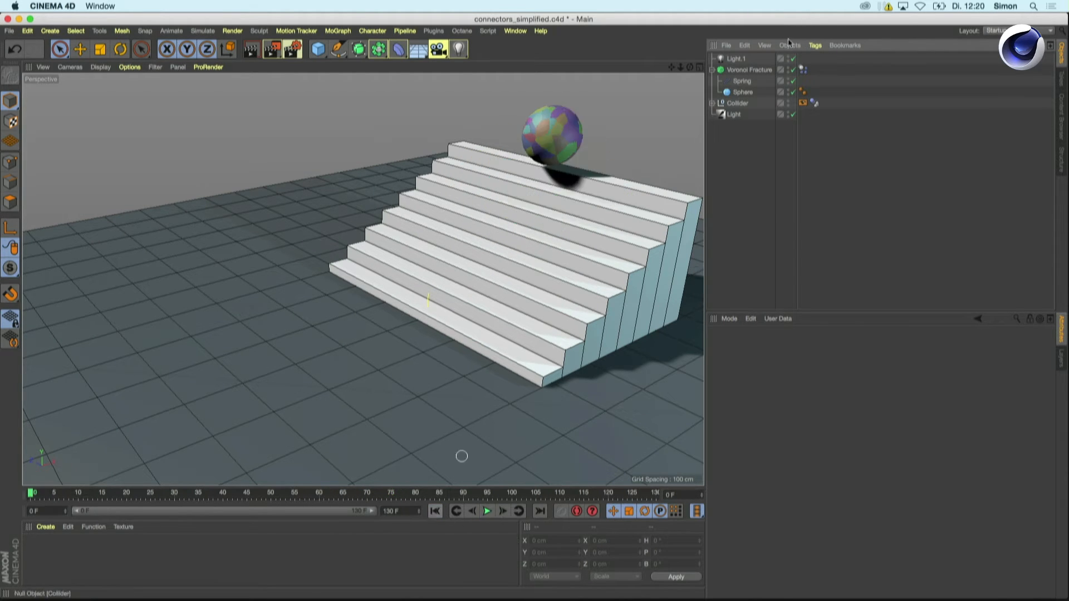
{"action": "left_click", "coordinate": [741, 80]}
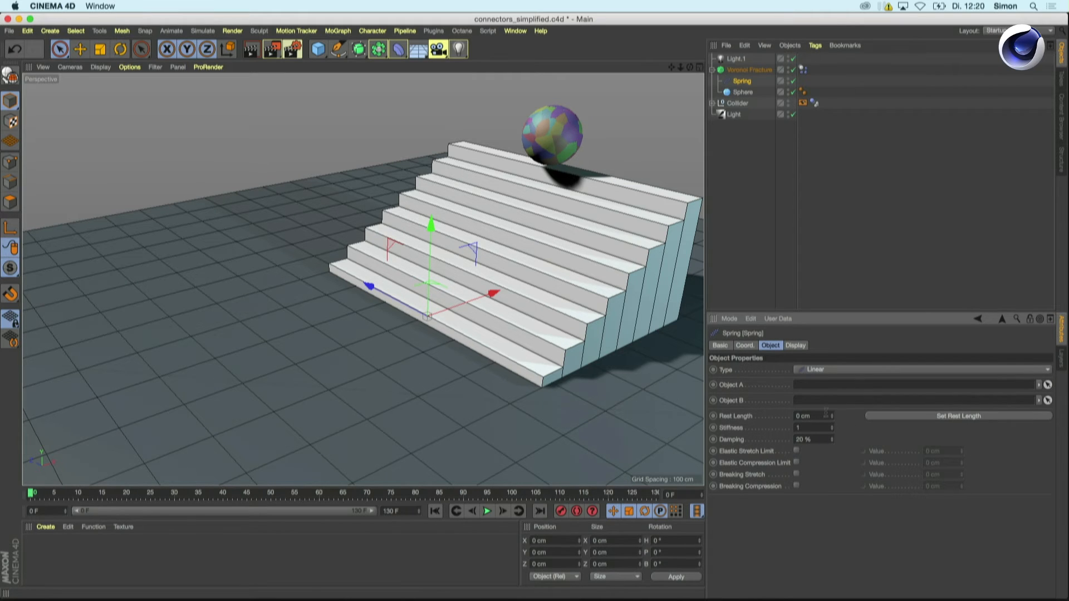
{"action": "left_click", "coordinate": [487, 511]}
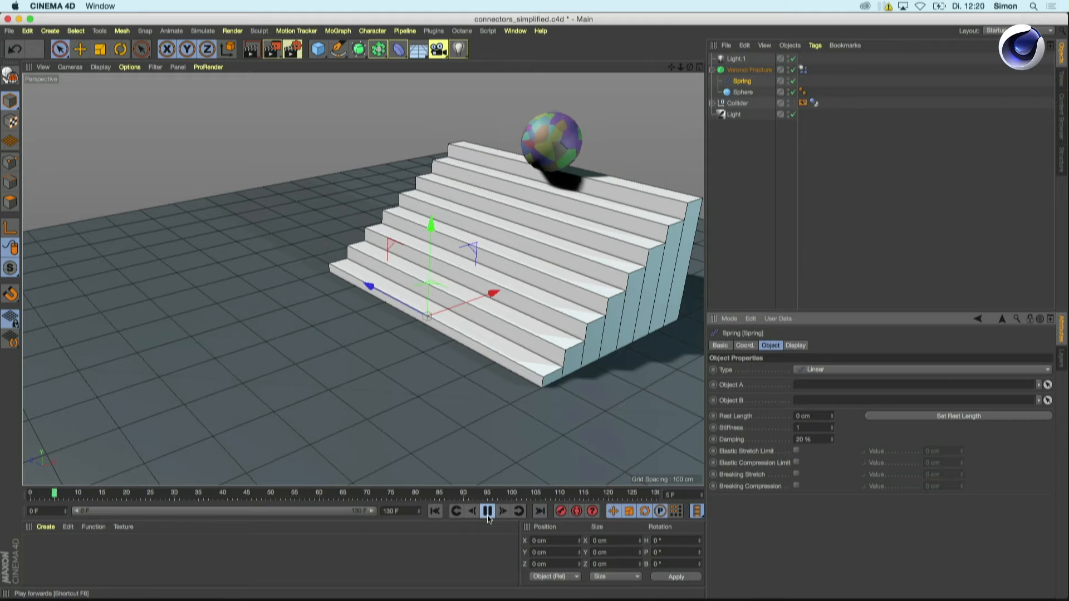